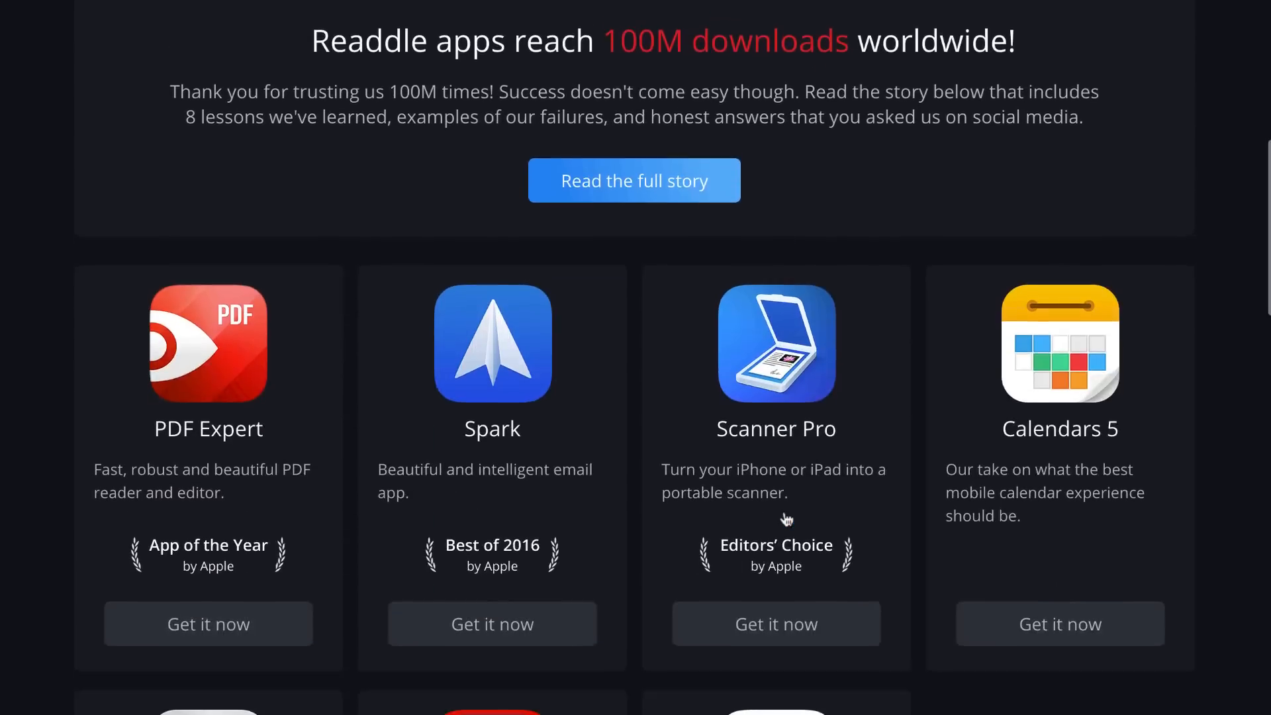
# Scroll the Readdle page past the 100M downloads banner to the app catalogue.
pyautogui.scroll(-3)
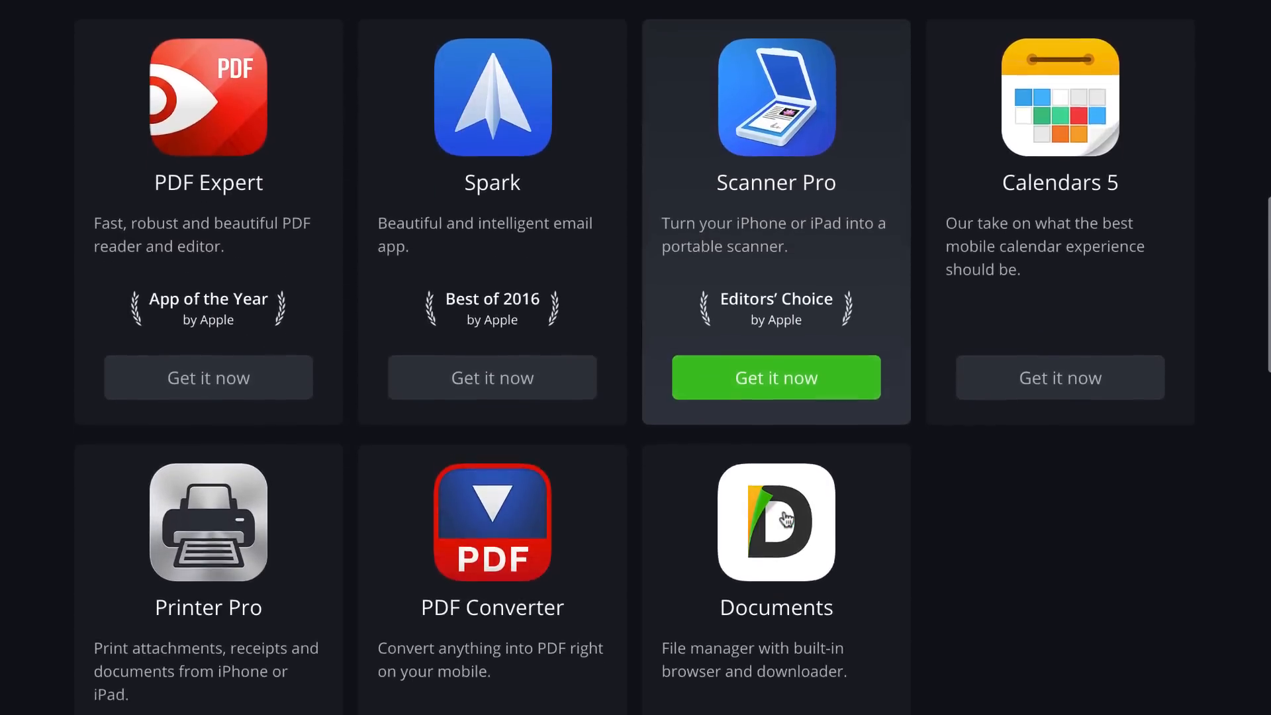
pyautogui.scroll(-3)
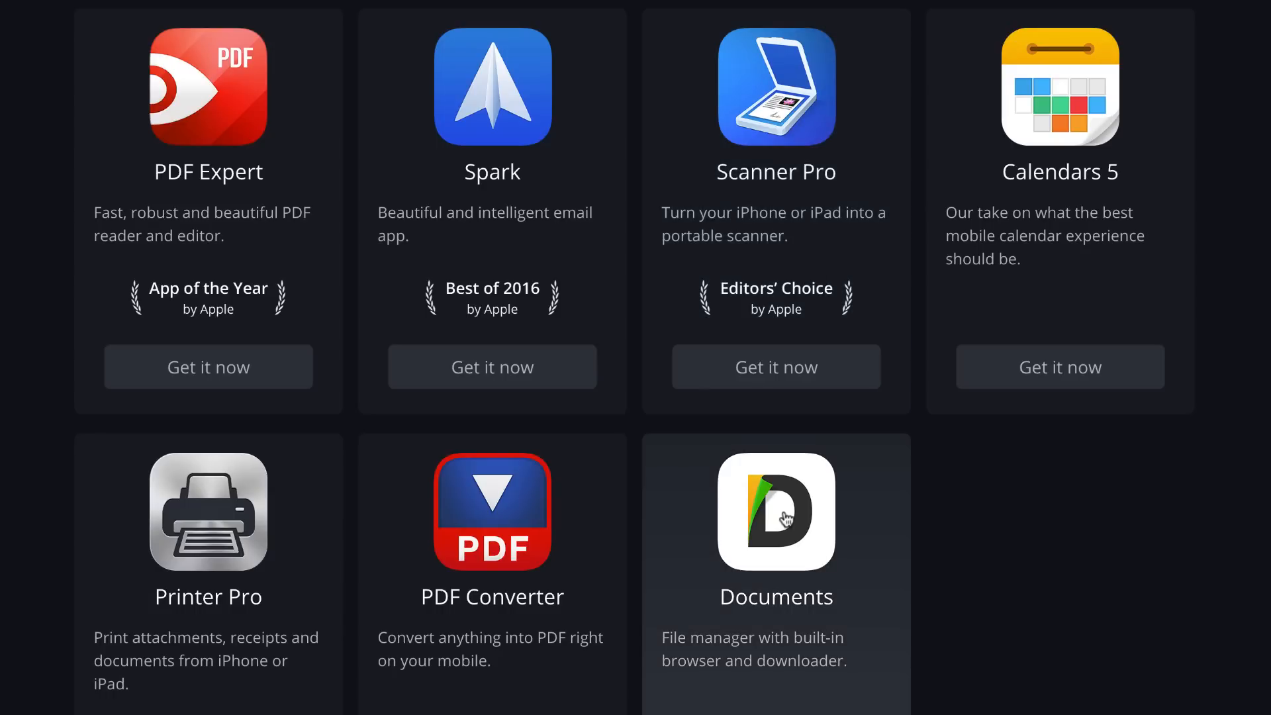
pyautogui.moveTo(783, 517)
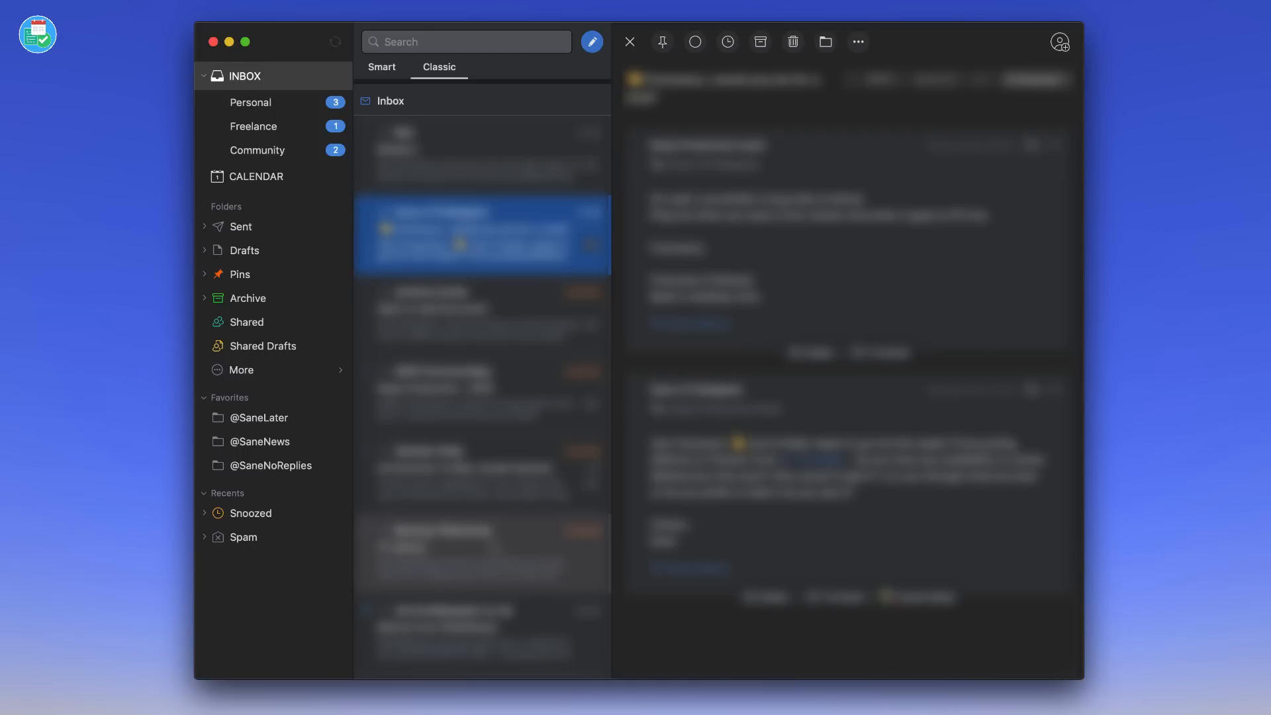
pyautogui.click(256, 176)
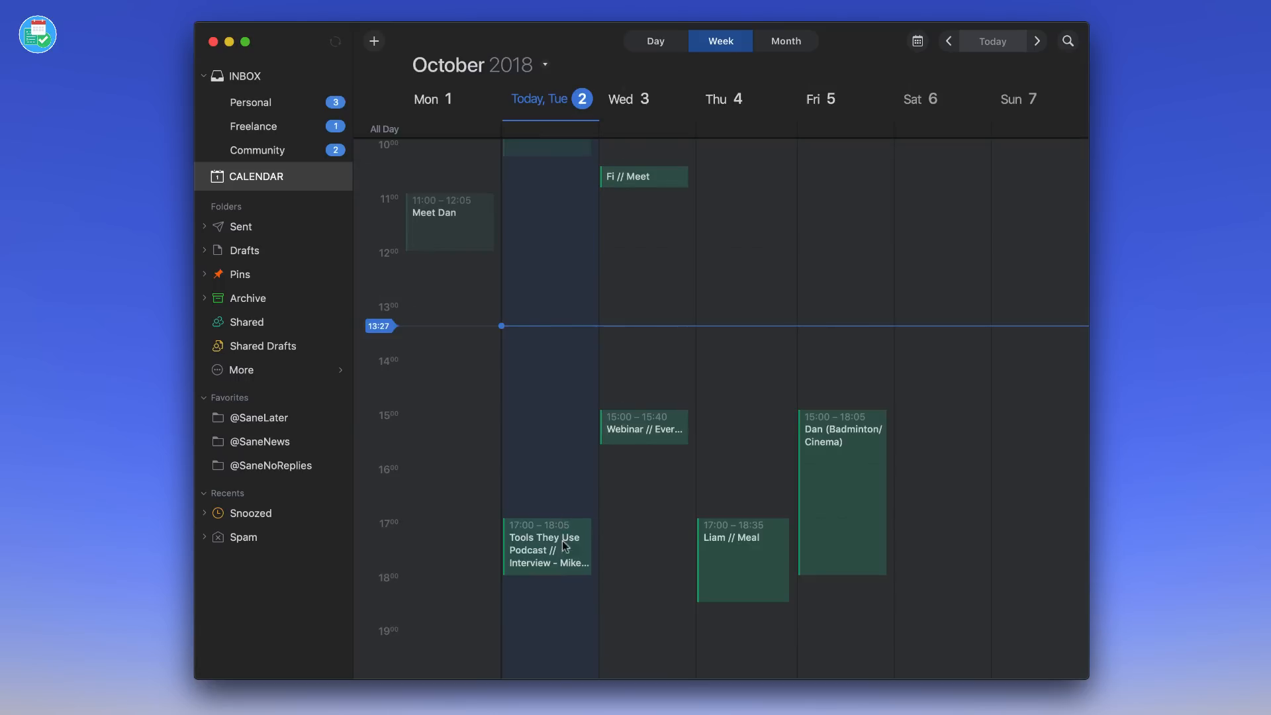
pyautogui.moveTo(282, 394)
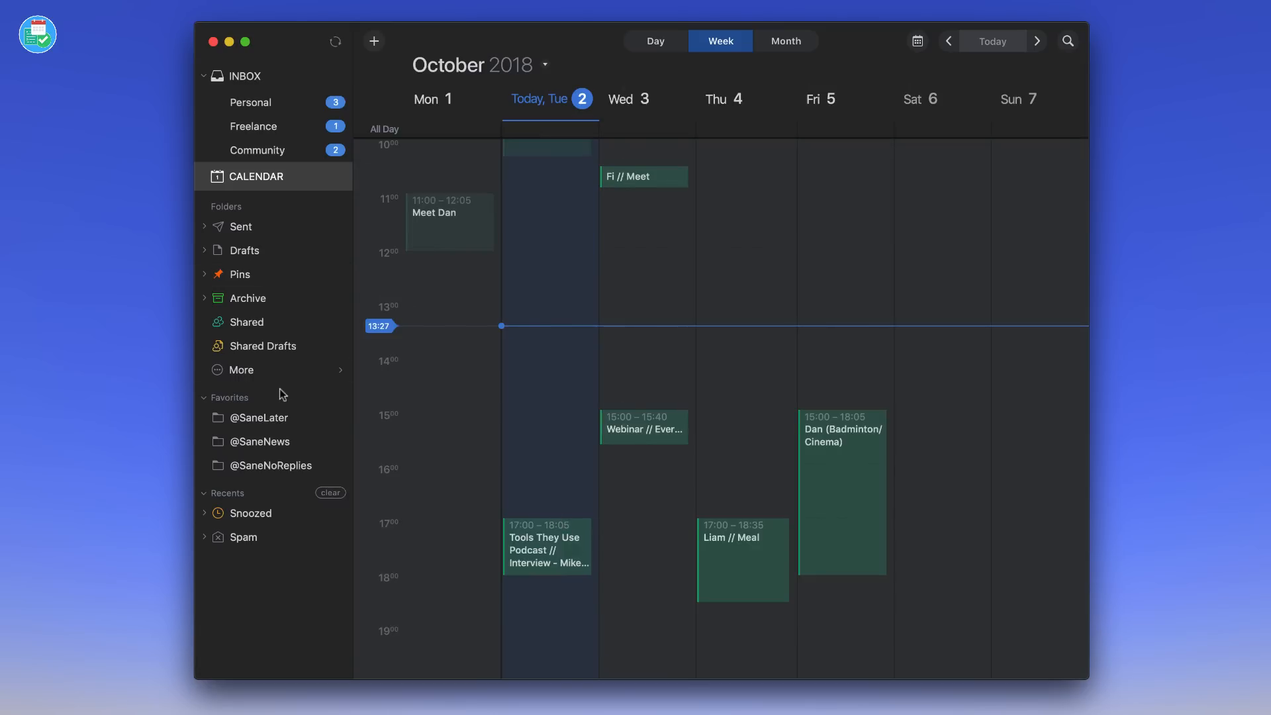
pyautogui.moveTo(271, 346)
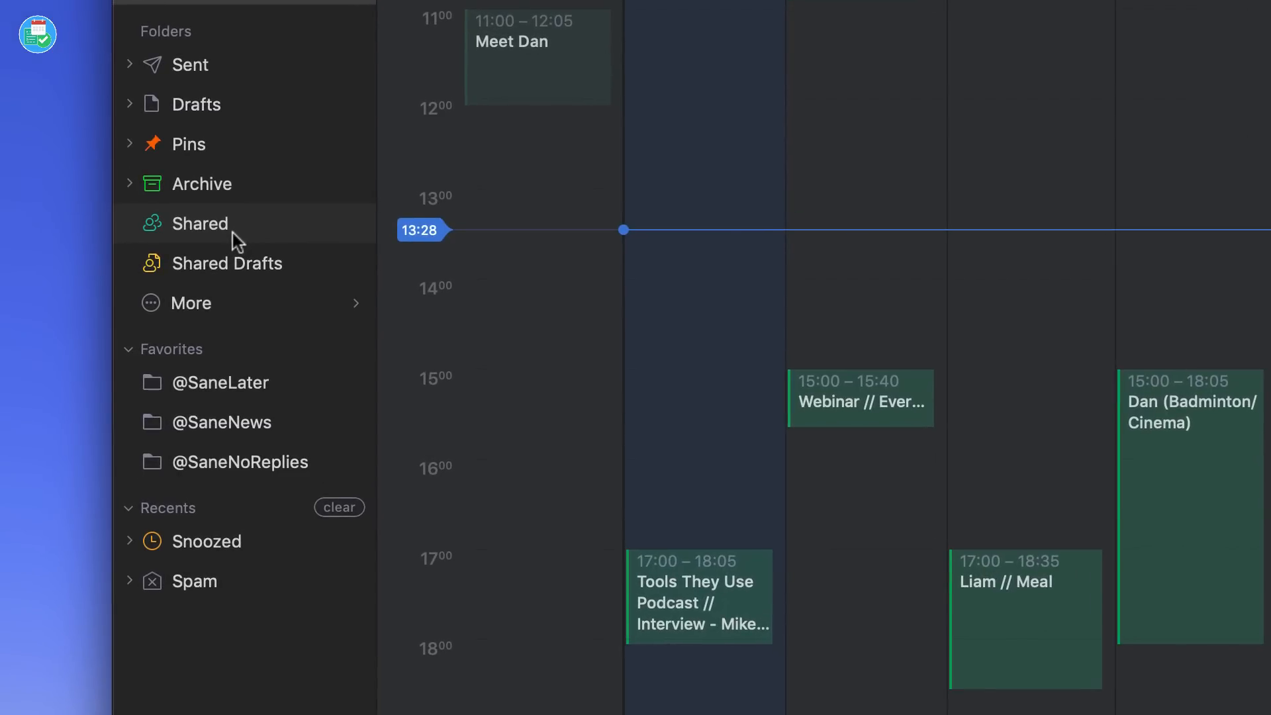
pyautogui.moveTo(244, 303)
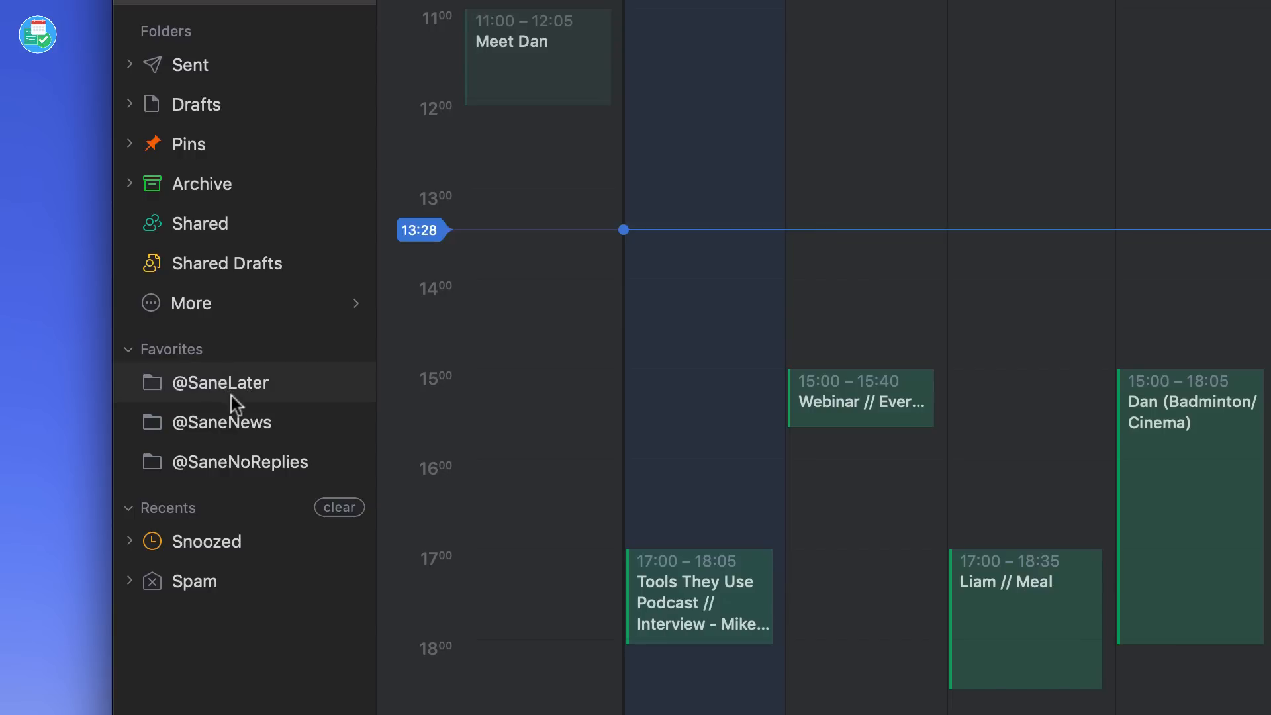
pyautogui.moveTo(240, 397)
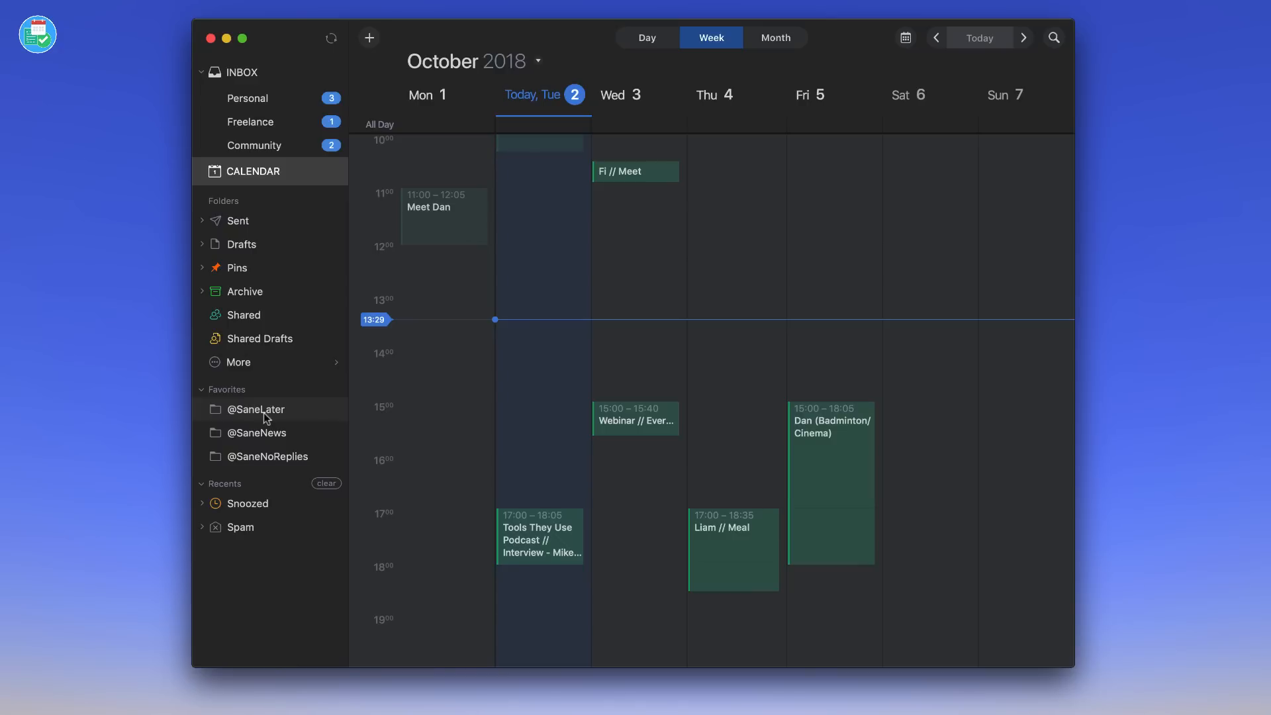
pyautogui.moveTo(281, 418)
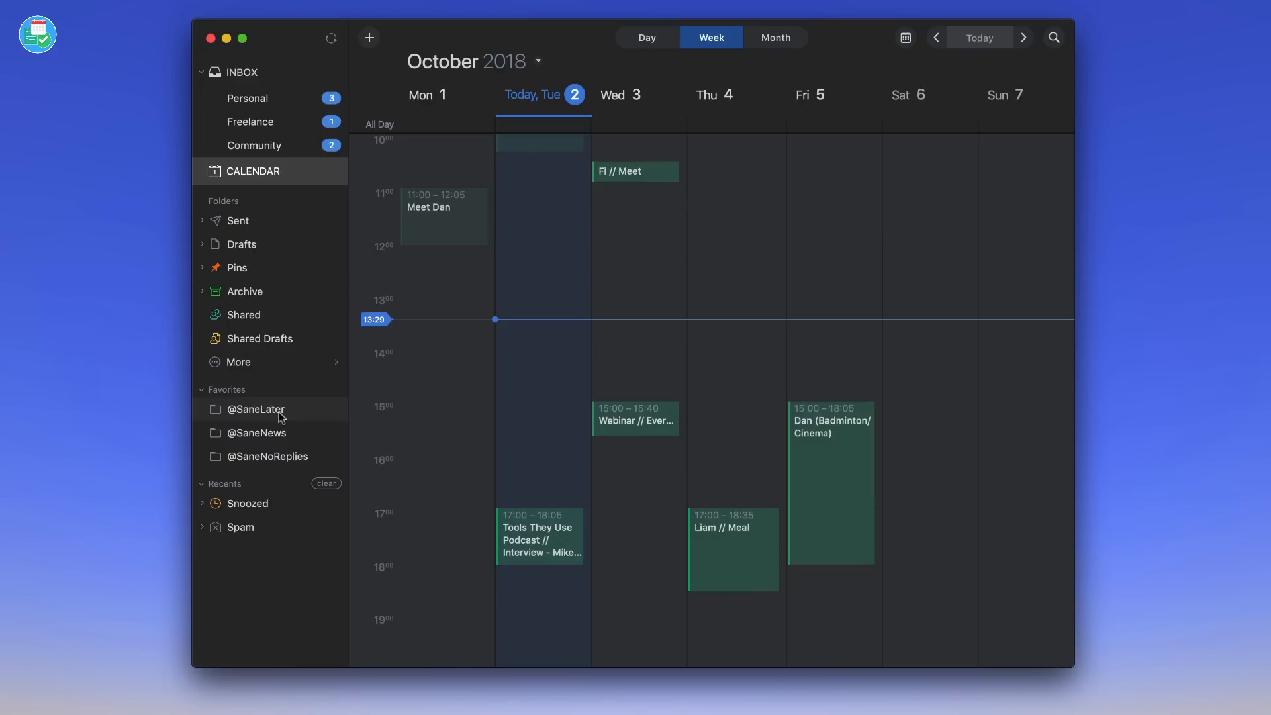
pyautogui.click(257, 408)
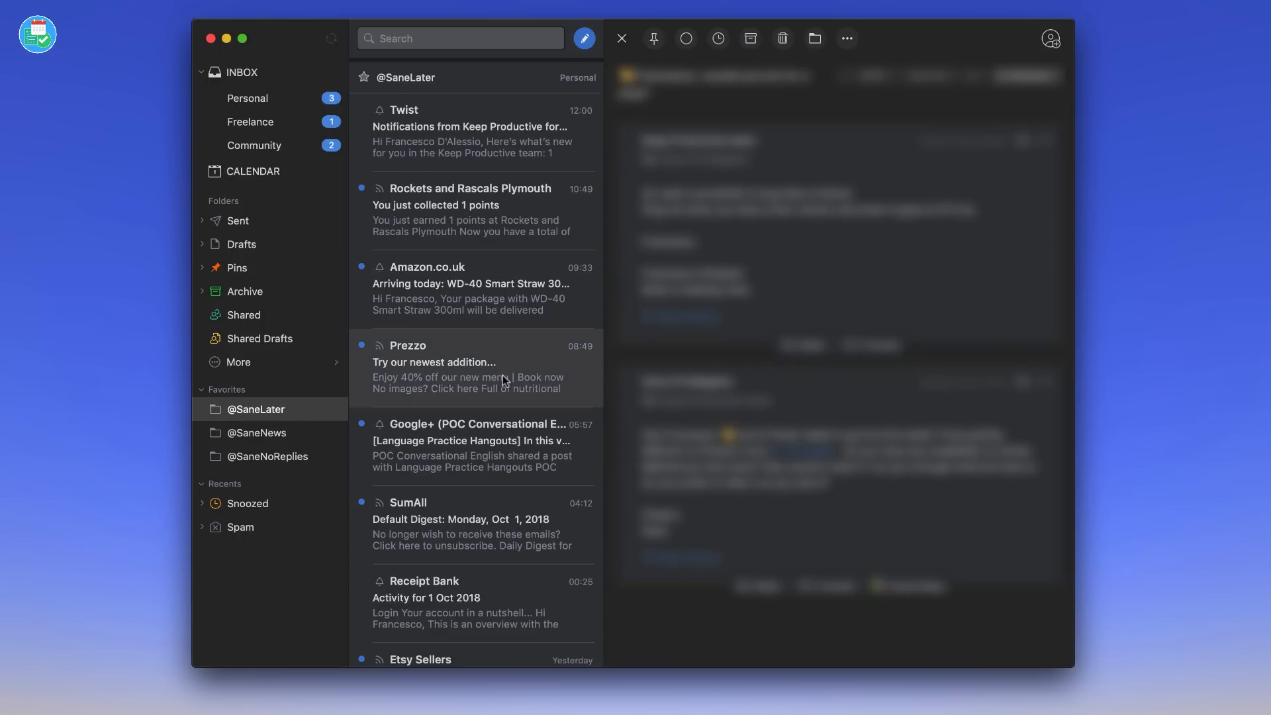
pyautogui.scroll(-3)
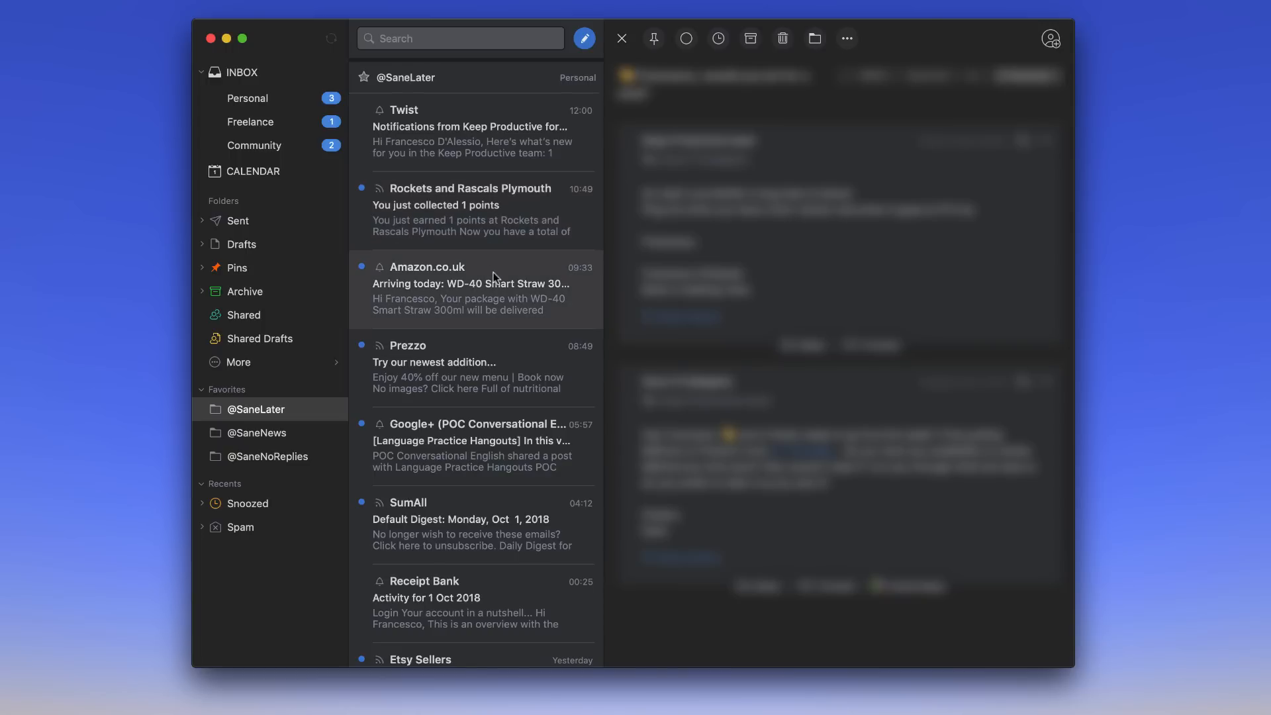
pyautogui.moveTo(499, 372)
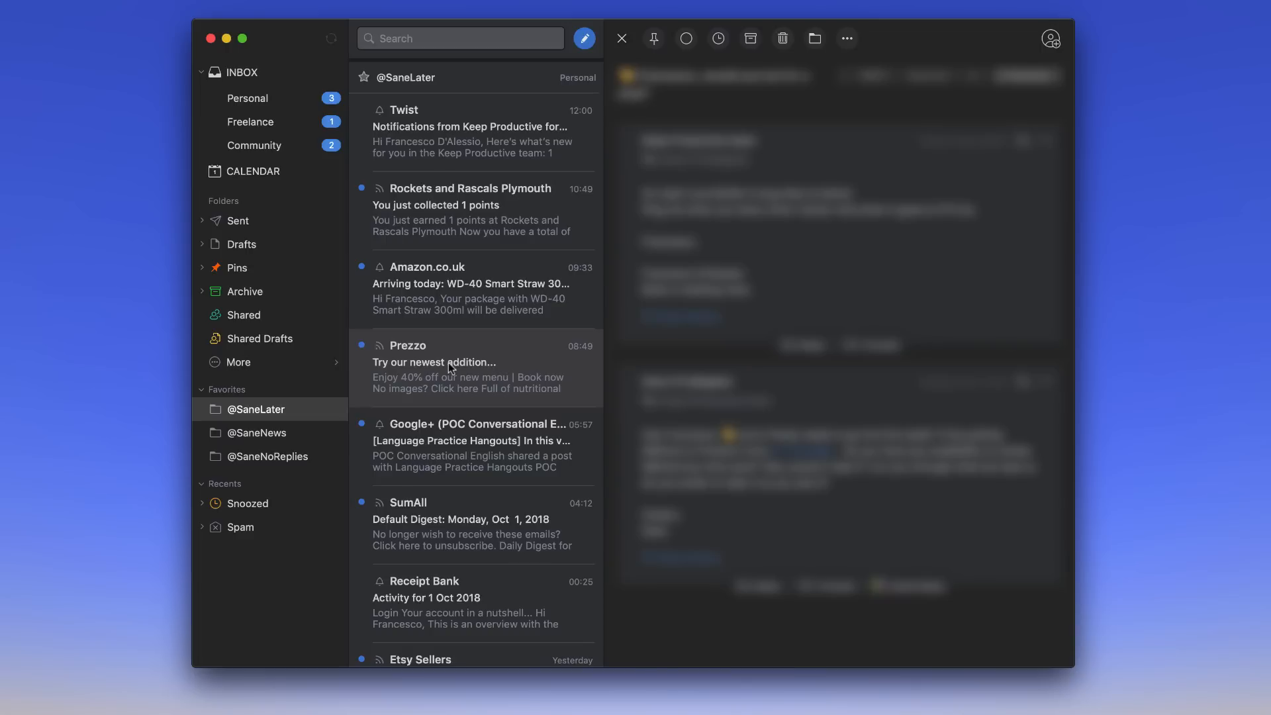
pyautogui.moveTo(452, 433)
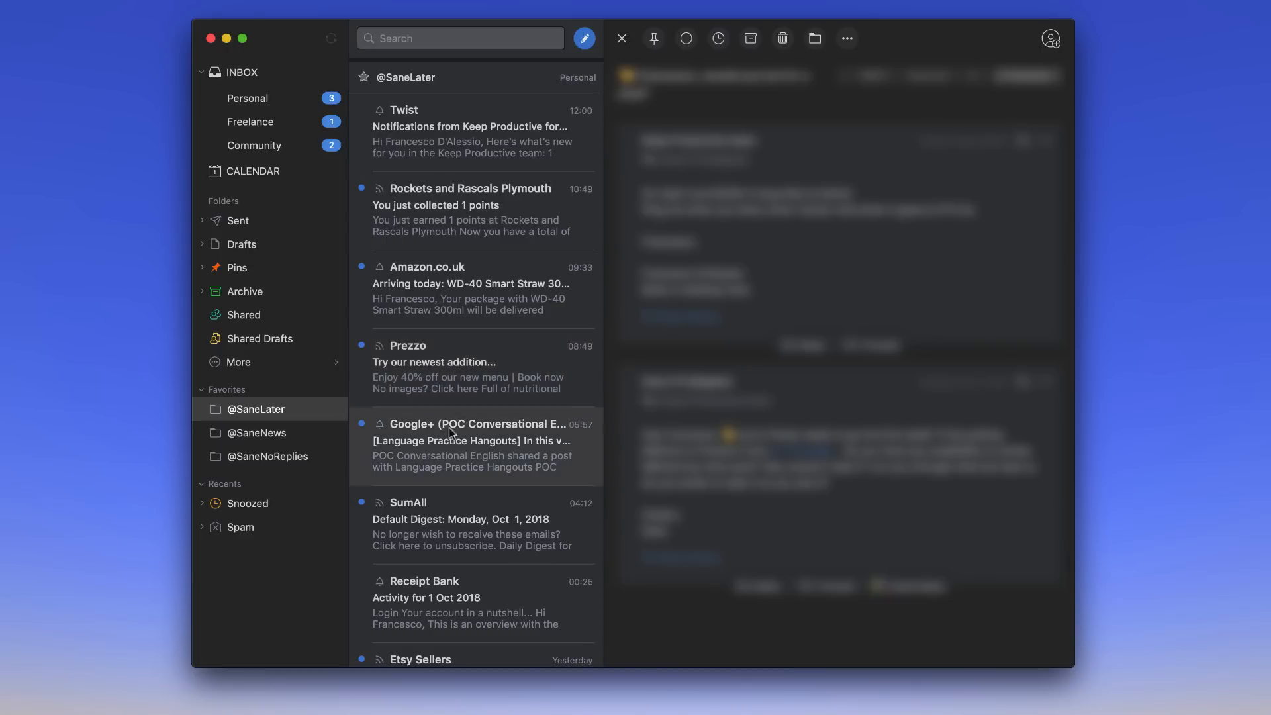
pyautogui.scroll(-3)
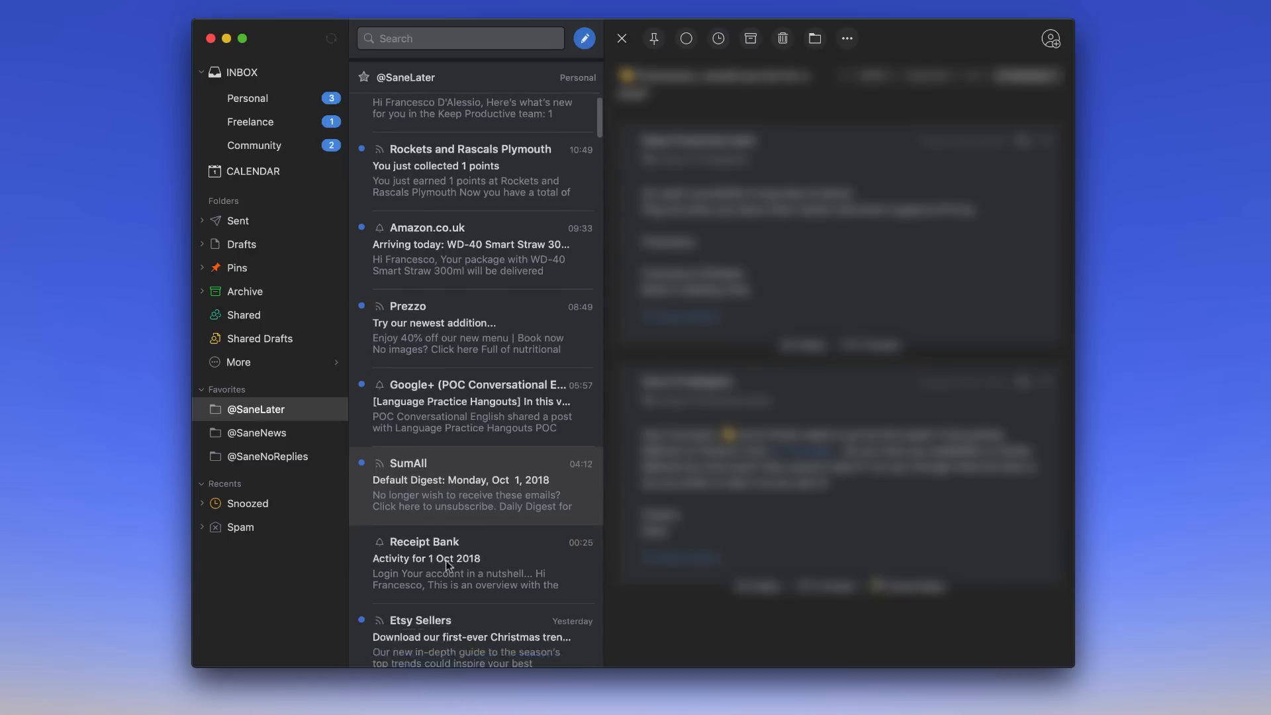
pyautogui.scroll(-3)
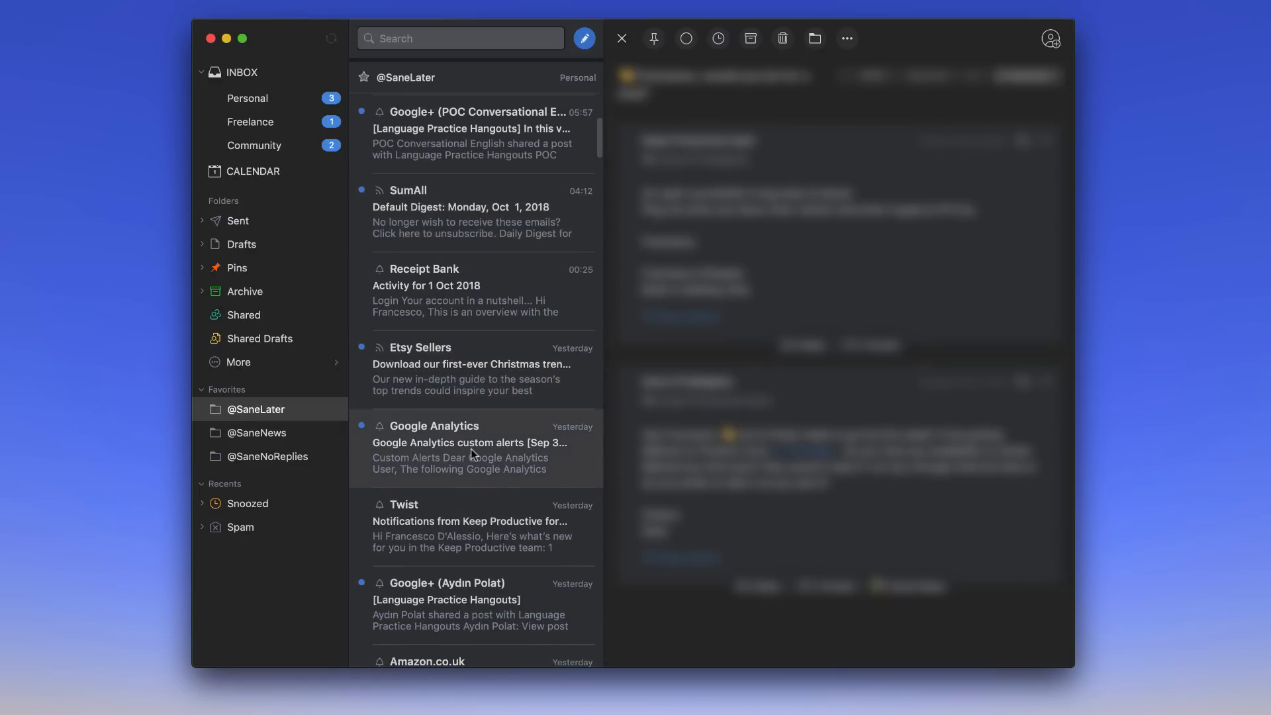
pyautogui.scroll(-3)
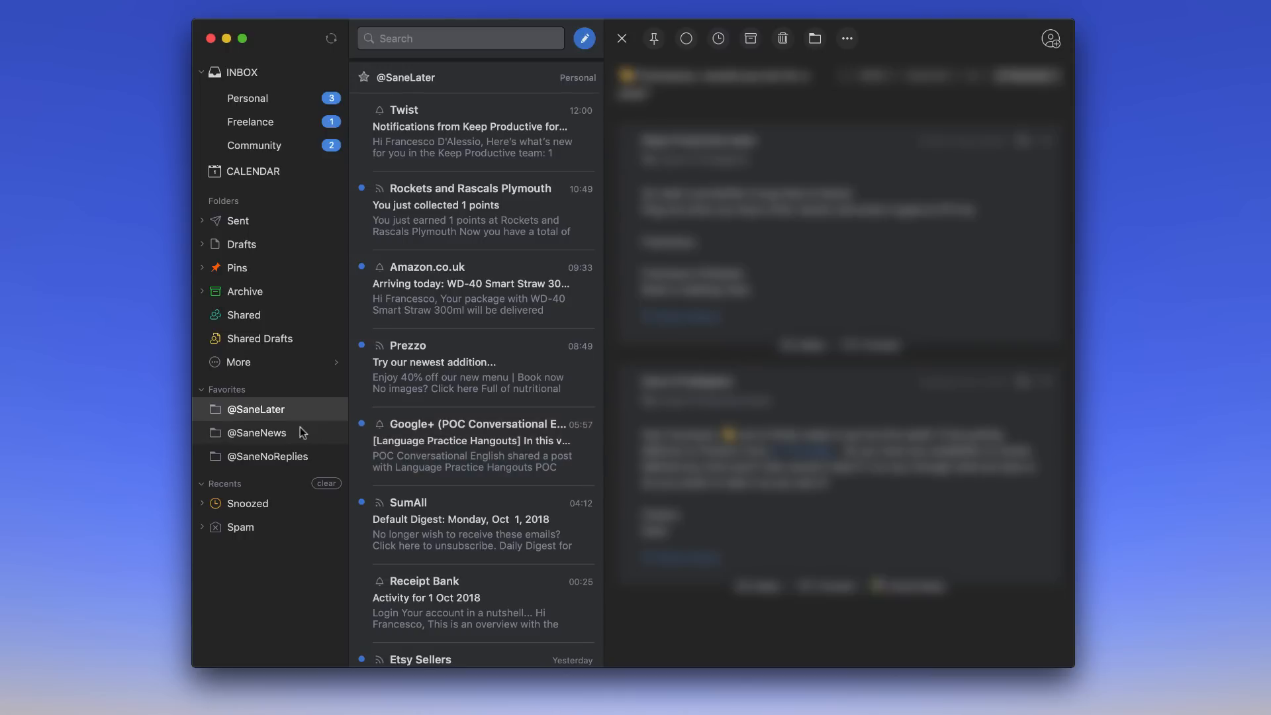
pyautogui.moveTo(284, 420)
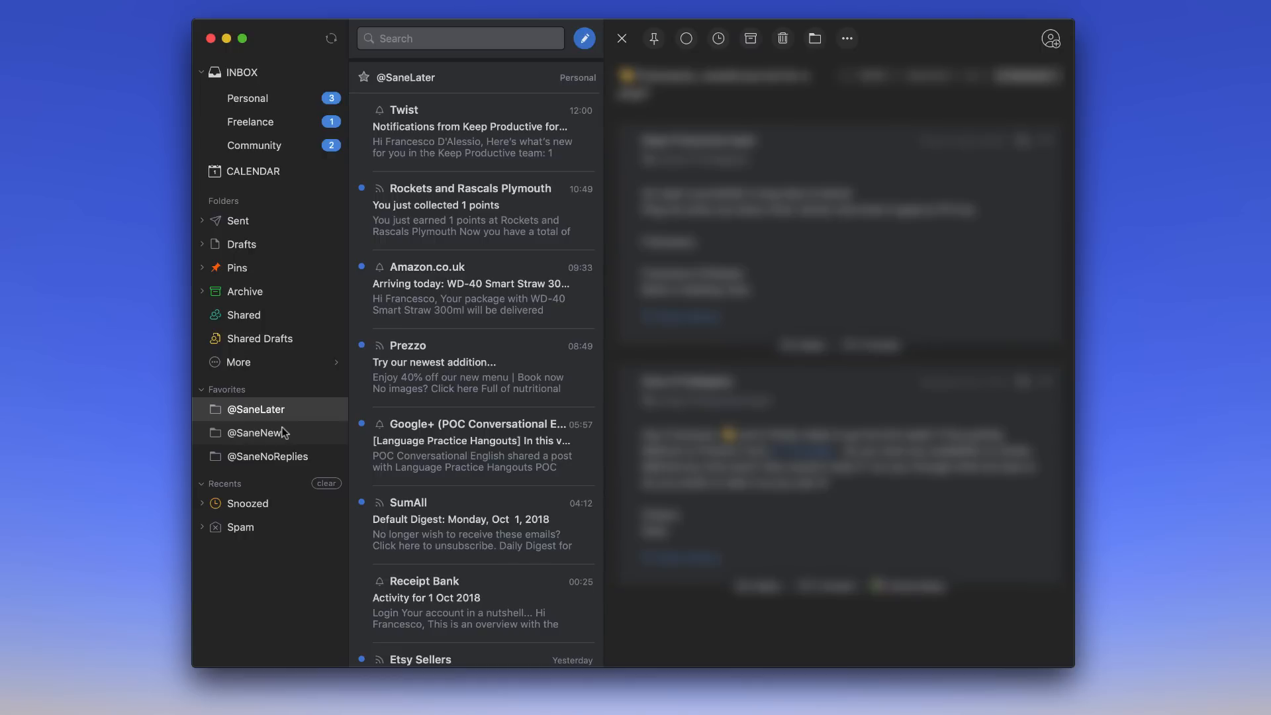
pyautogui.click(257, 432)
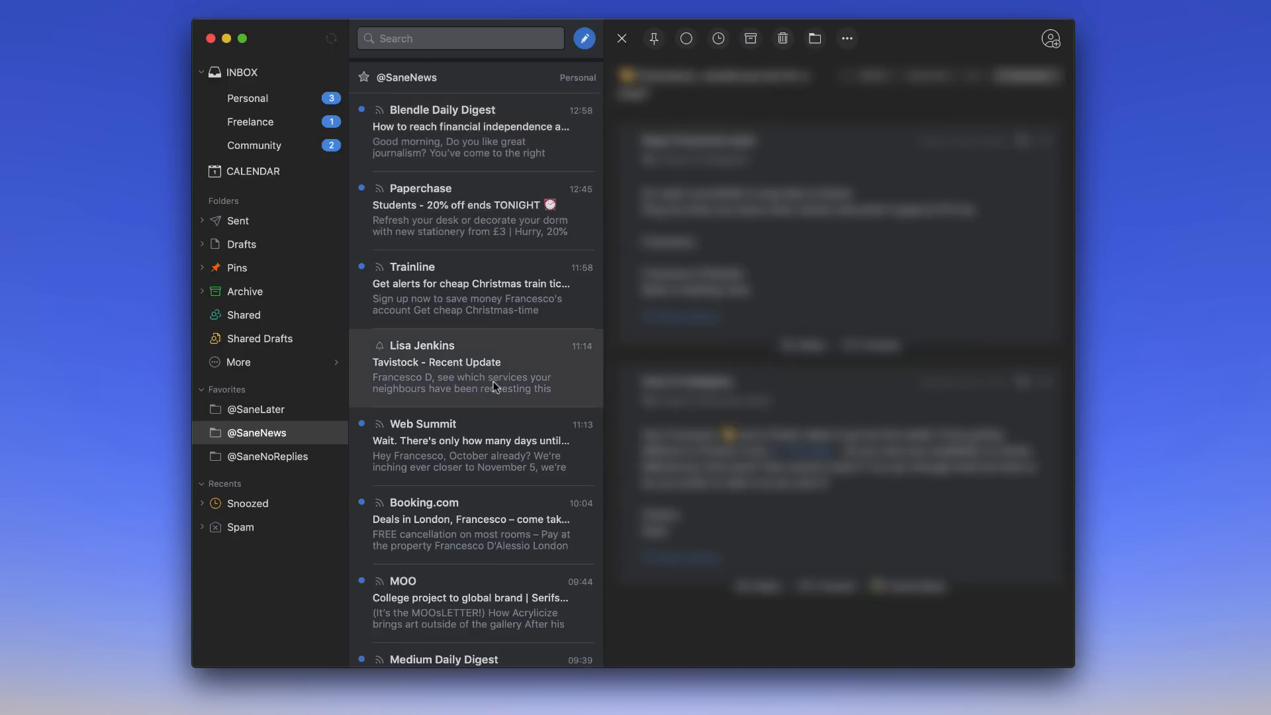
pyautogui.moveTo(502, 393)
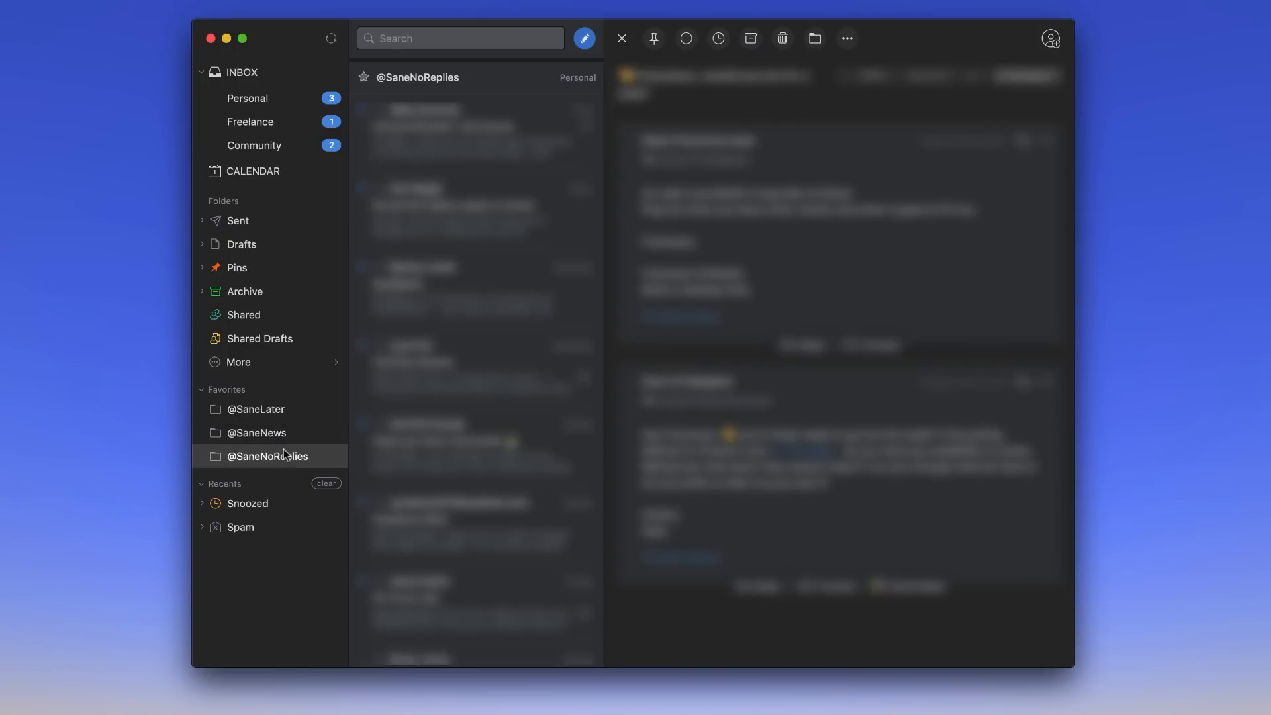
pyautogui.moveTo(296, 466)
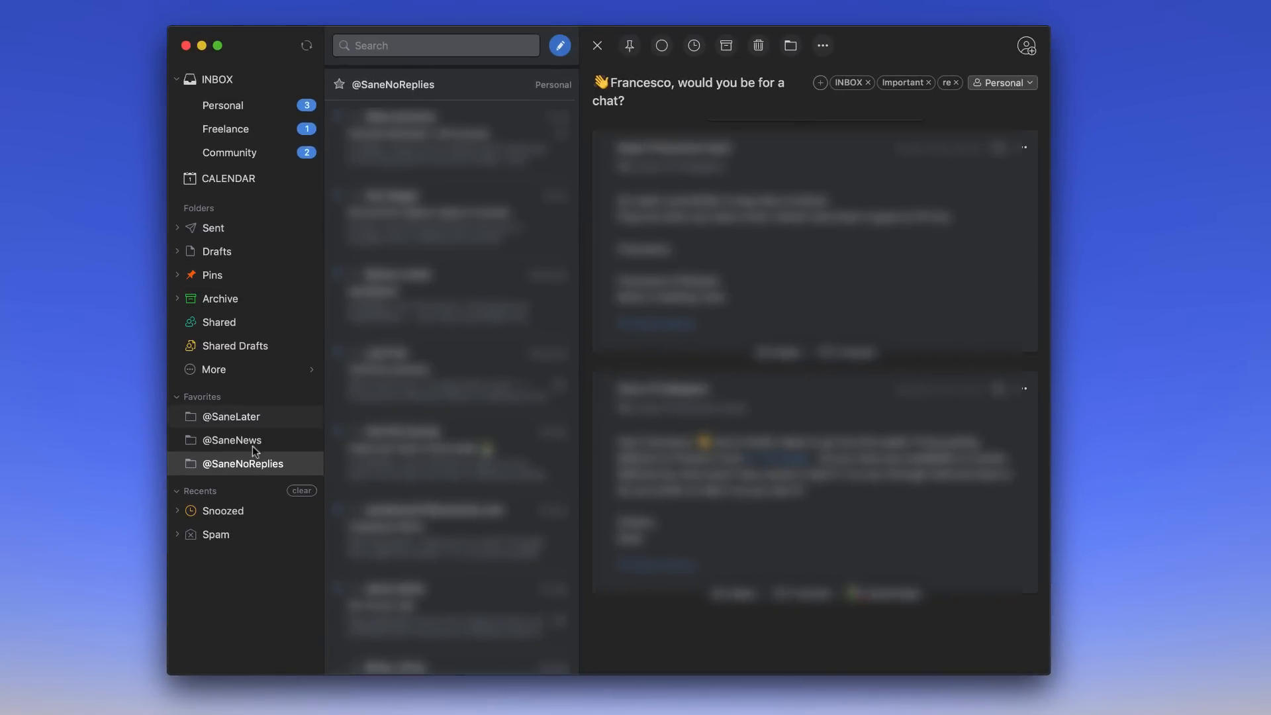
pyautogui.moveTo(252, 100)
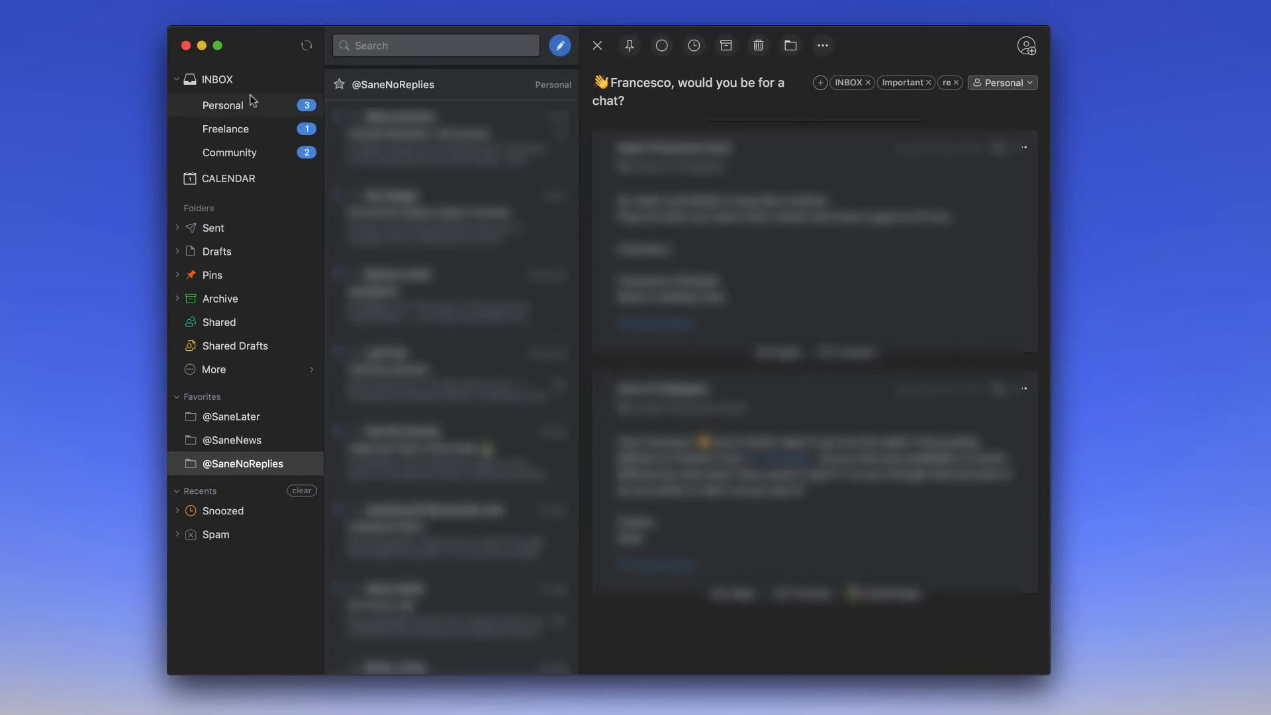
# Return to the classic inbox and reveal snooze on the "would you be for a chat?" email.
pyautogui.click(218, 79)
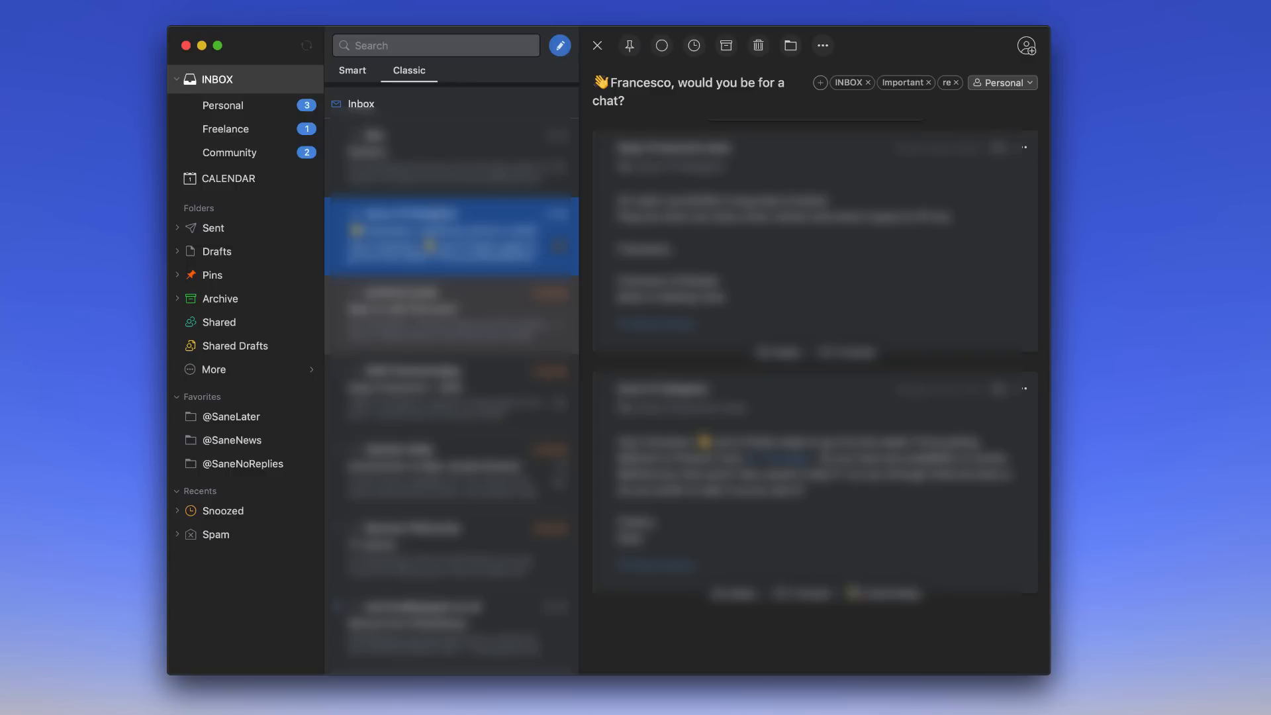
pyautogui.scroll(-3)
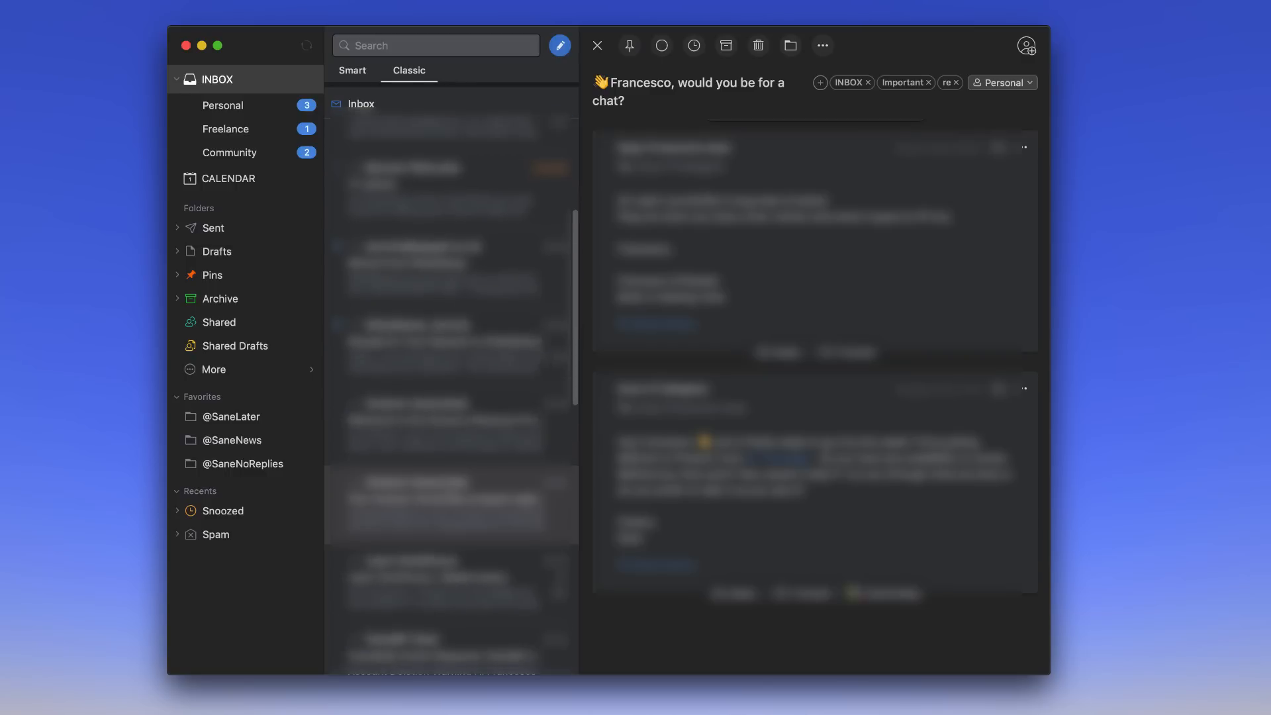
pyautogui.click(452, 236)
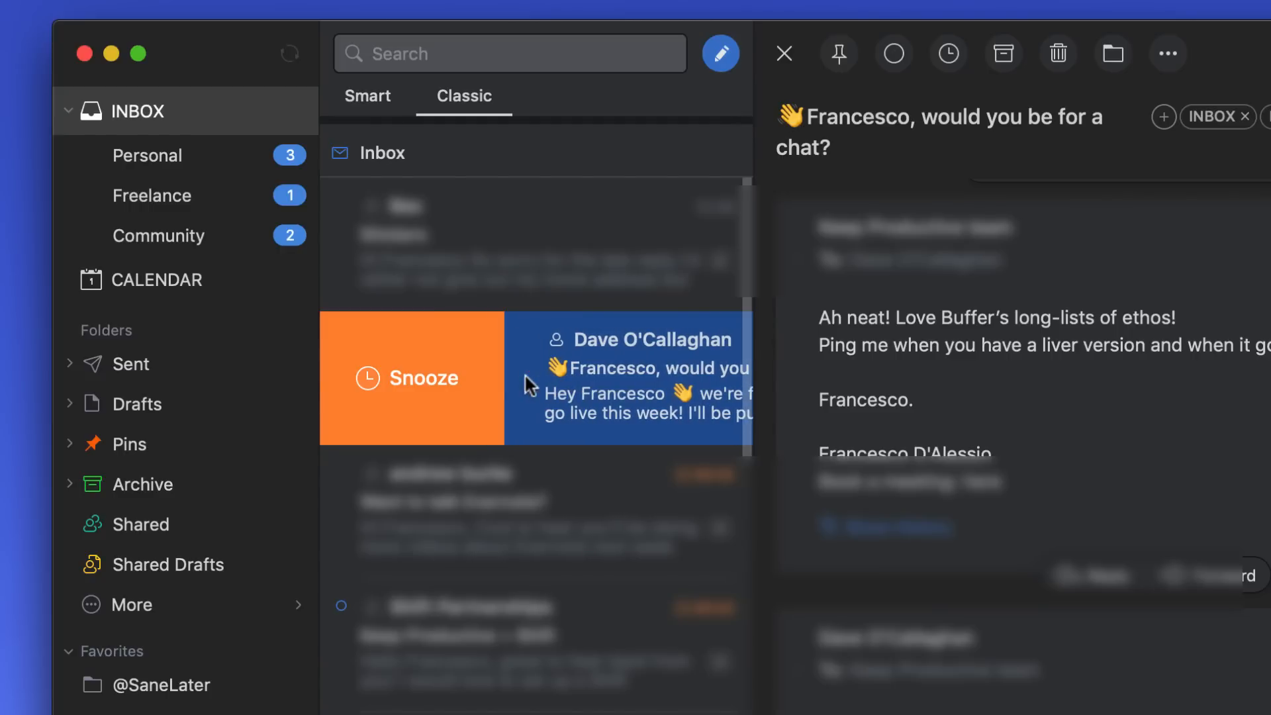
pyautogui.click(409, 378)
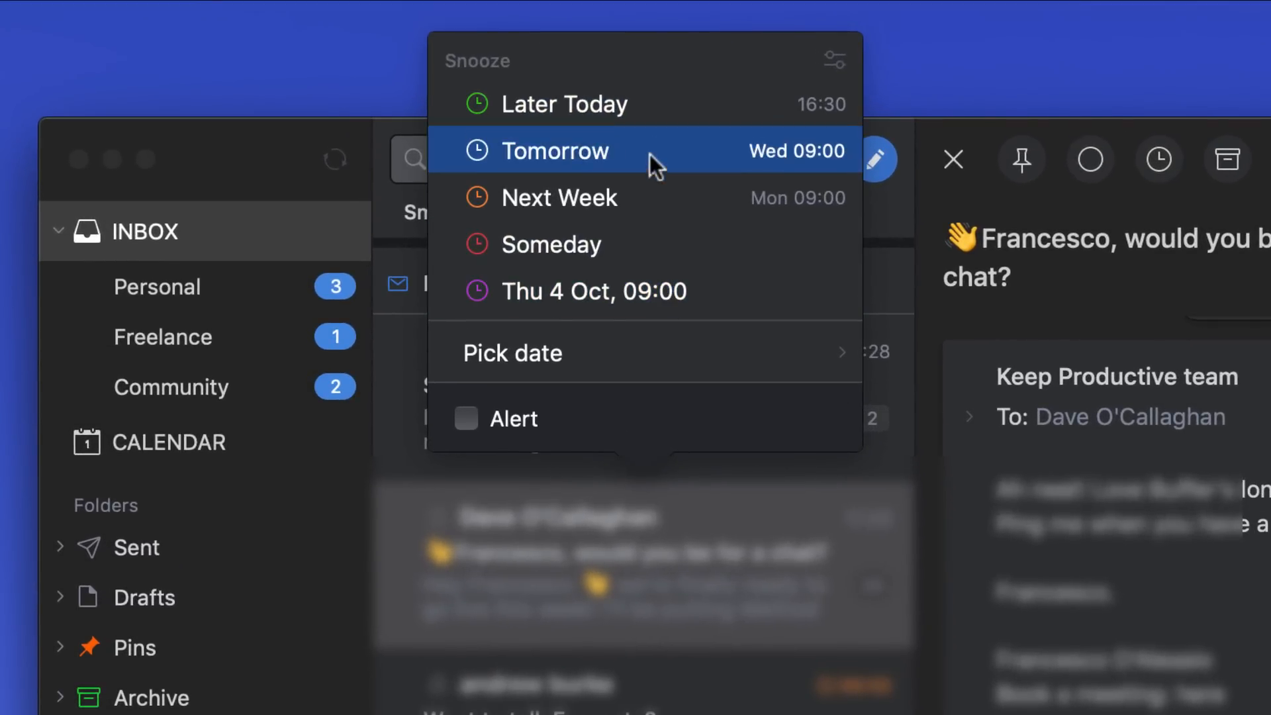
pyautogui.moveTo(683, 245)
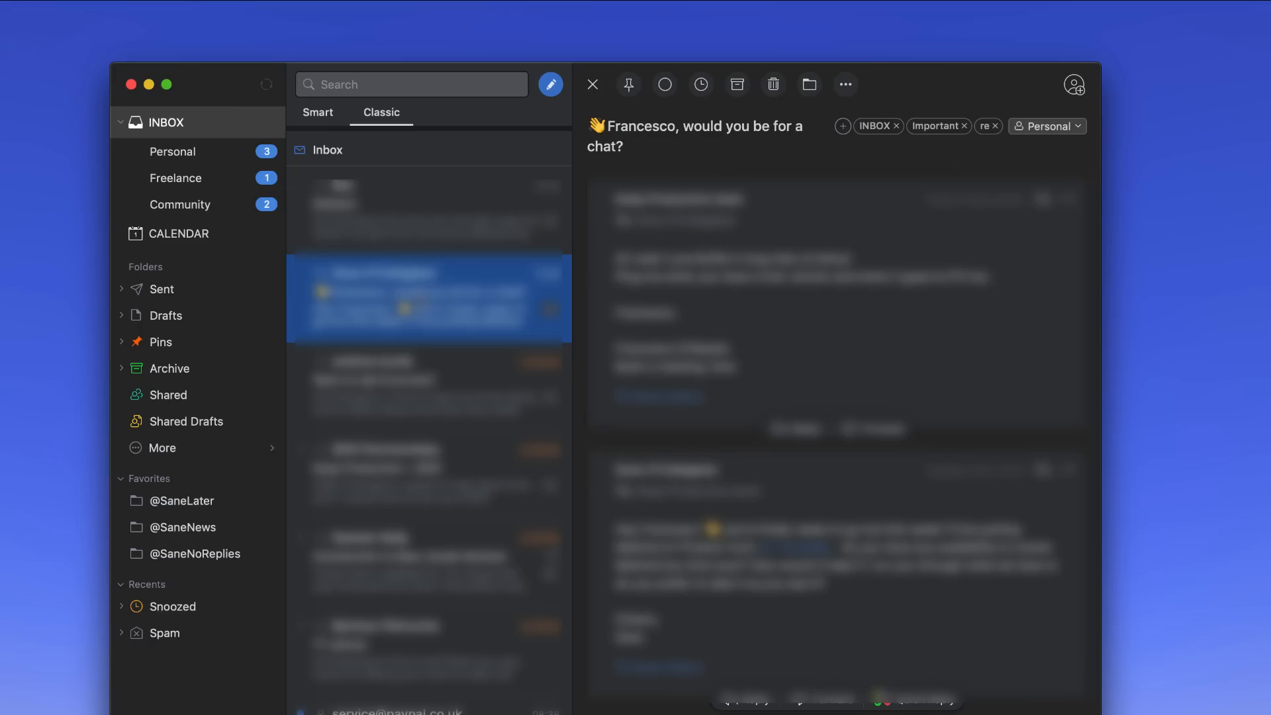
pyautogui.moveTo(577, 118)
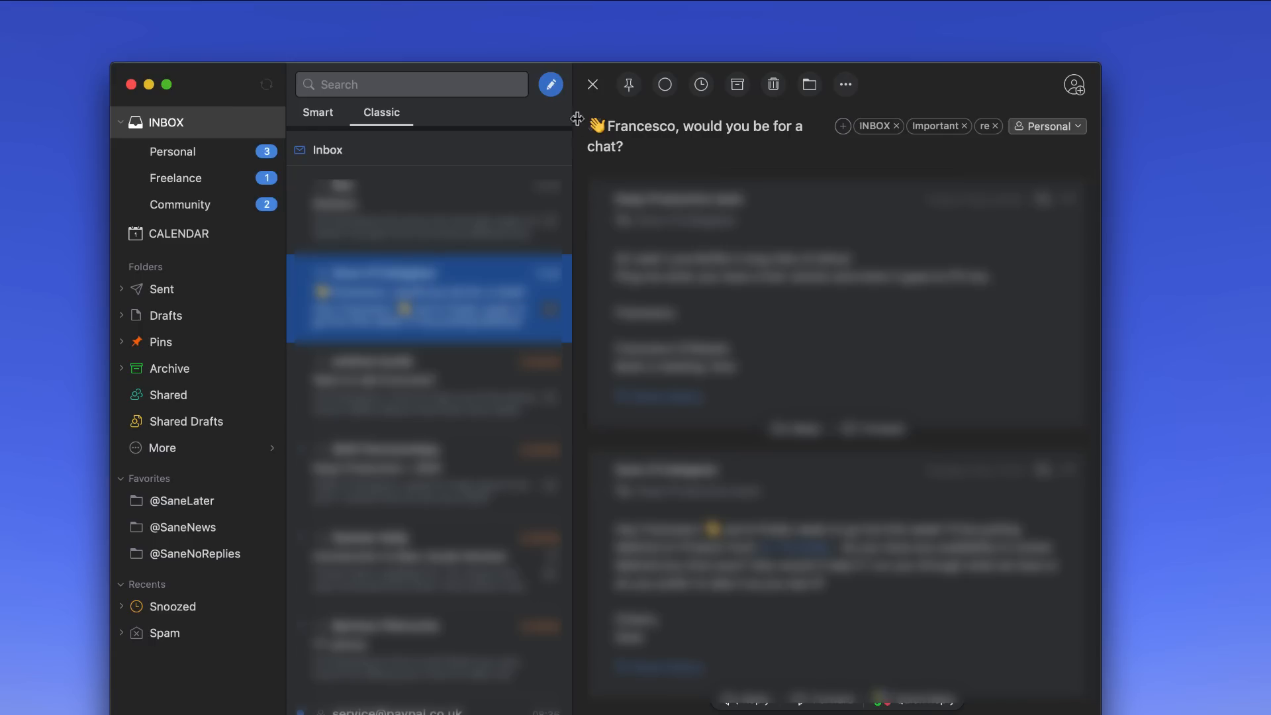
# Compose a new message, dismiss the Reminders tip, and show the Send Later calendar.
pyautogui.click(550, 84)
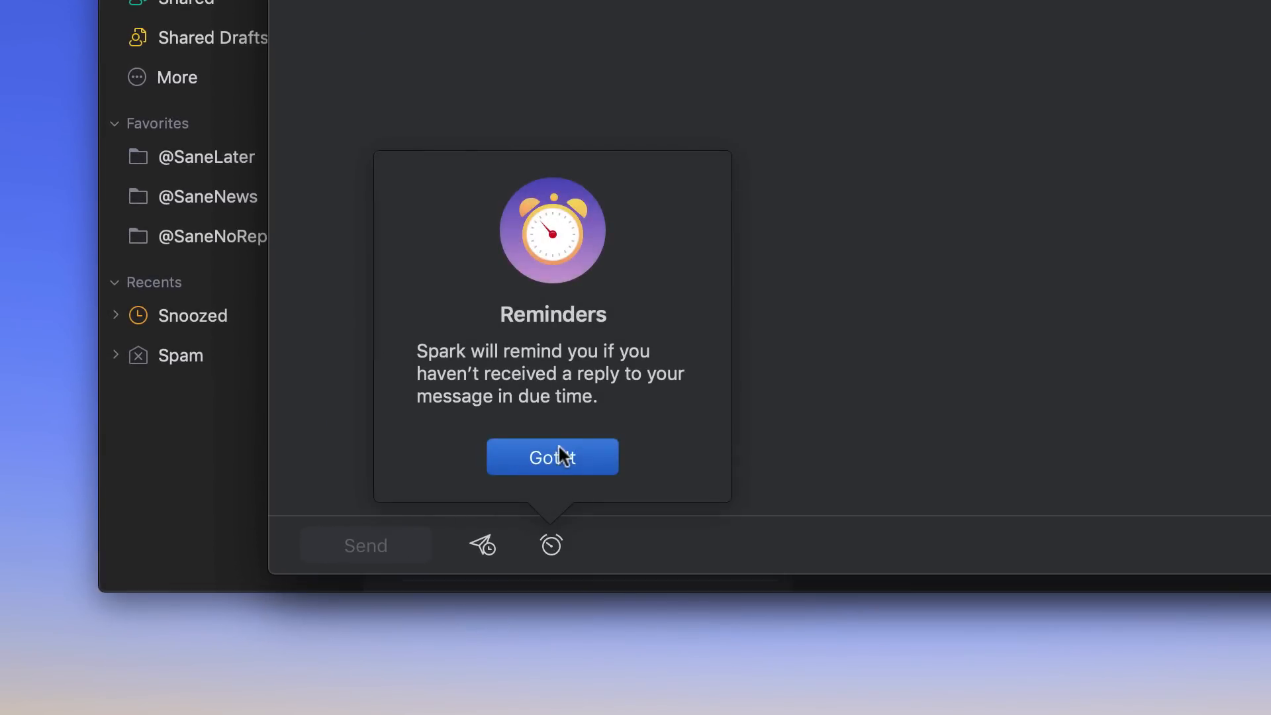
pyautogui.click(552, 457)
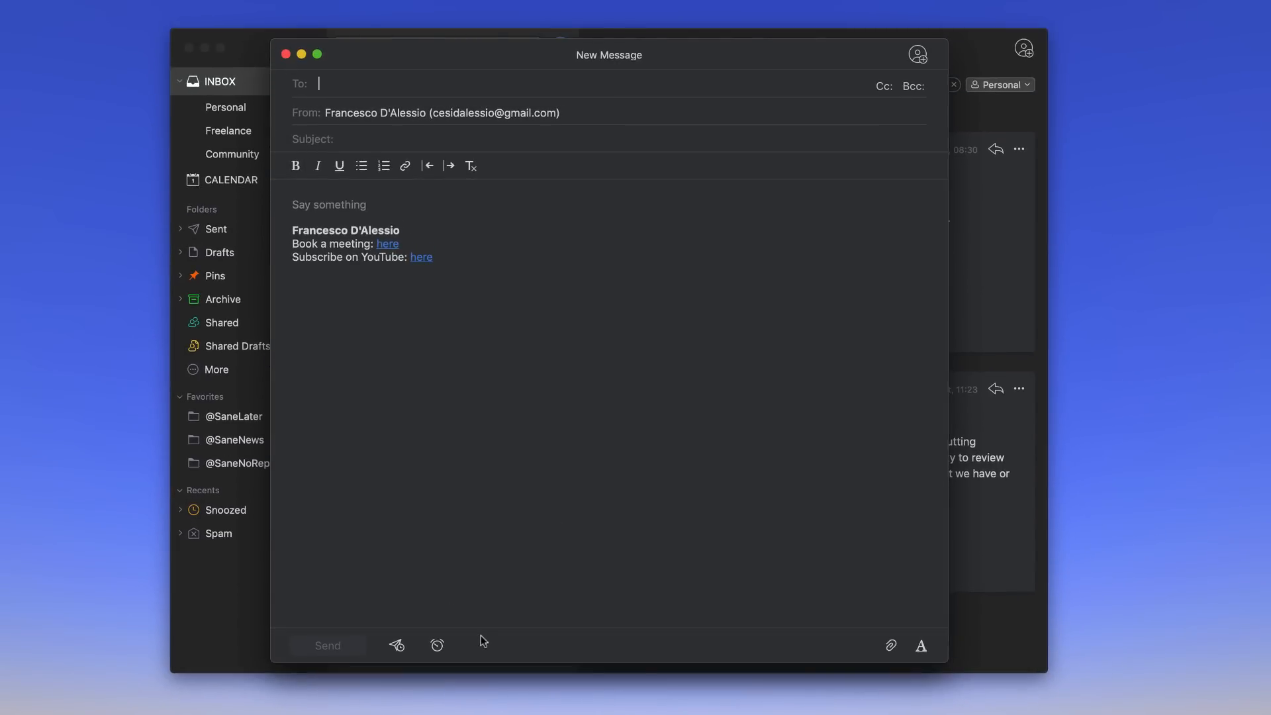
pyautogui.click(436, 645)
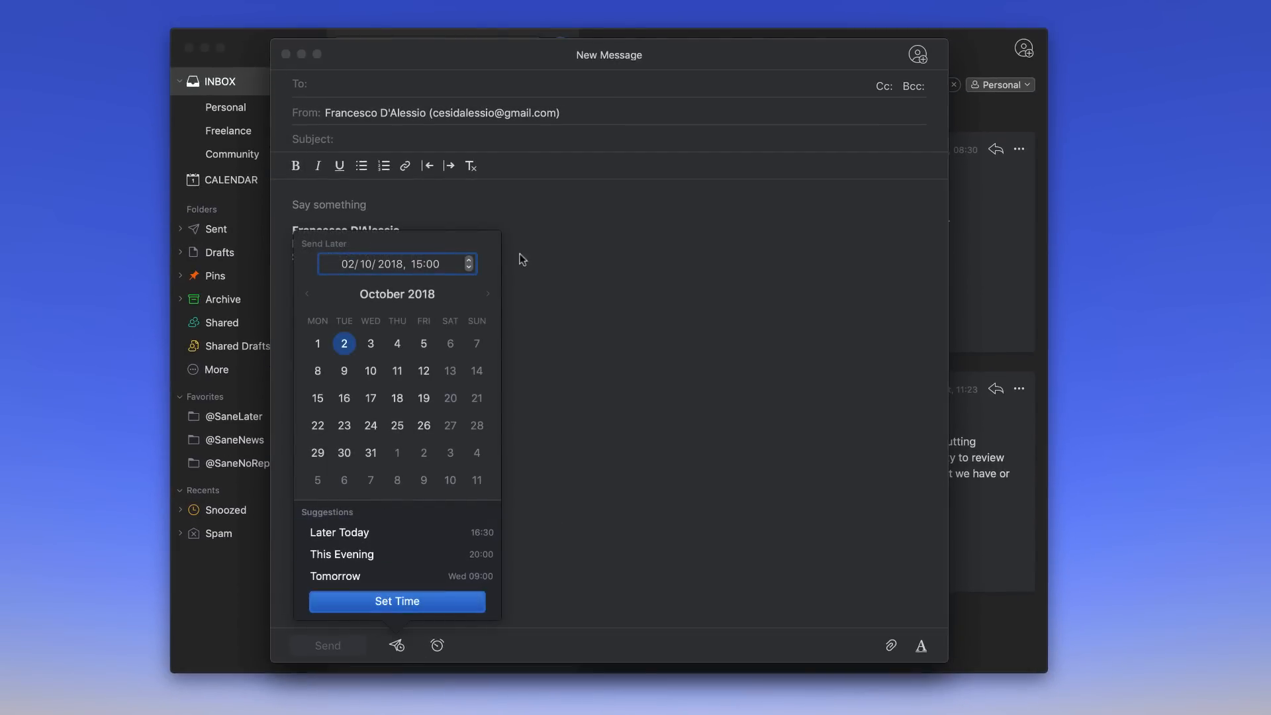